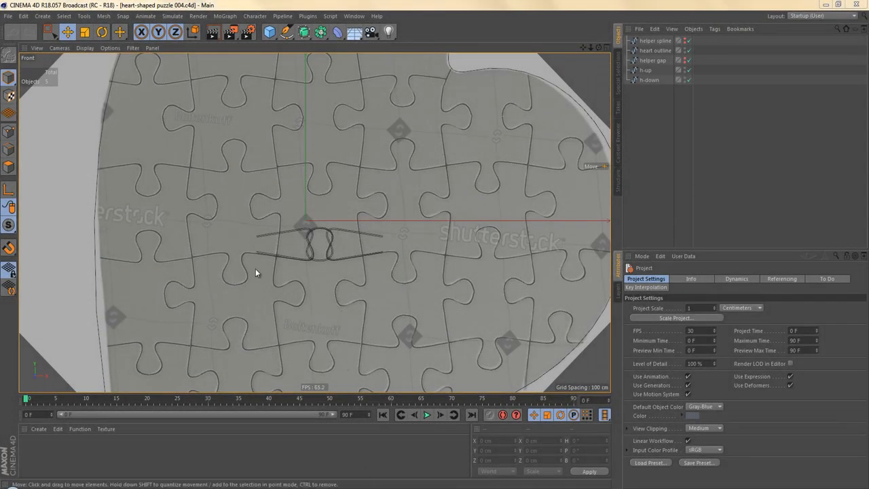
pyautogui.moveTo(289, 179)
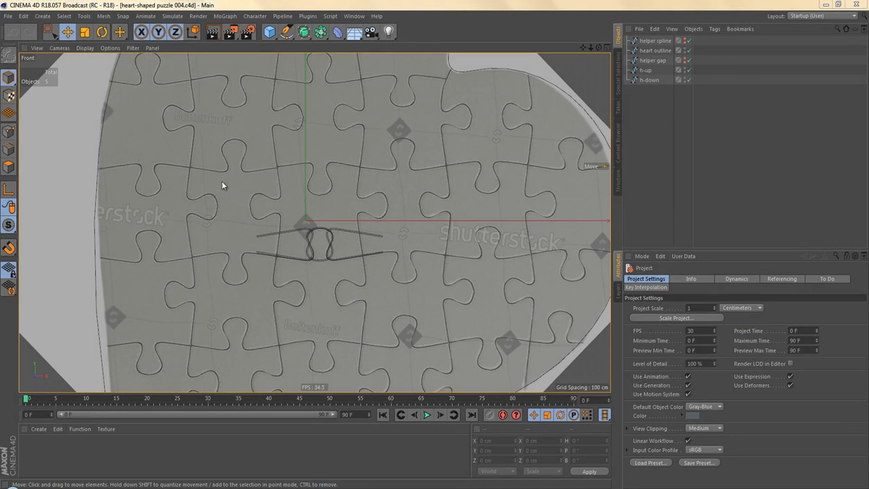
pyautogui.moveTo(166, 193)
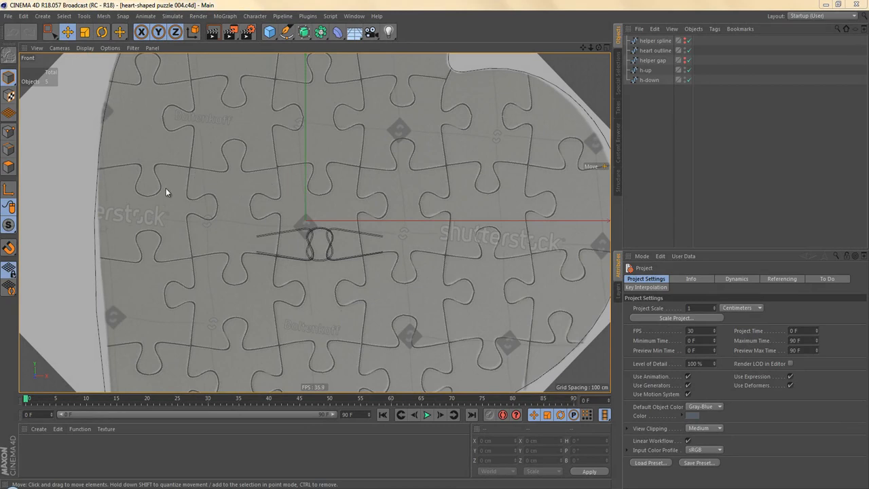
pyautogui.moveTo(141, 187)
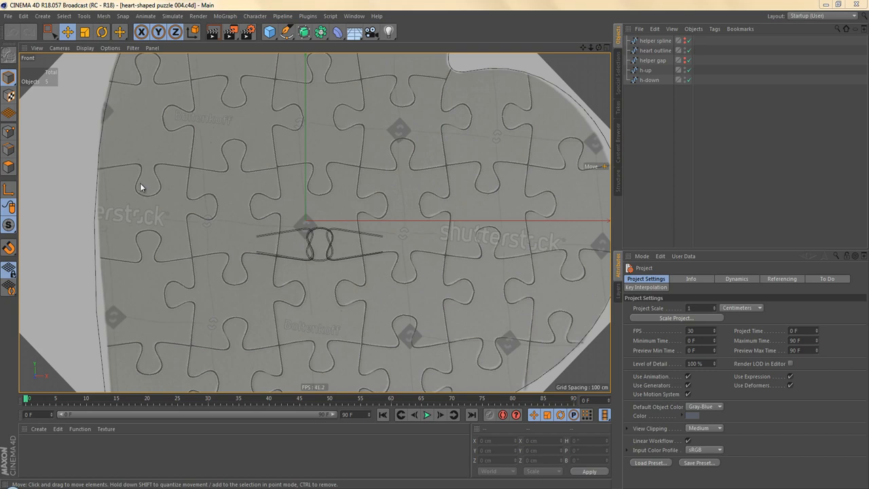
pyautogui.moveTo(148, 197)
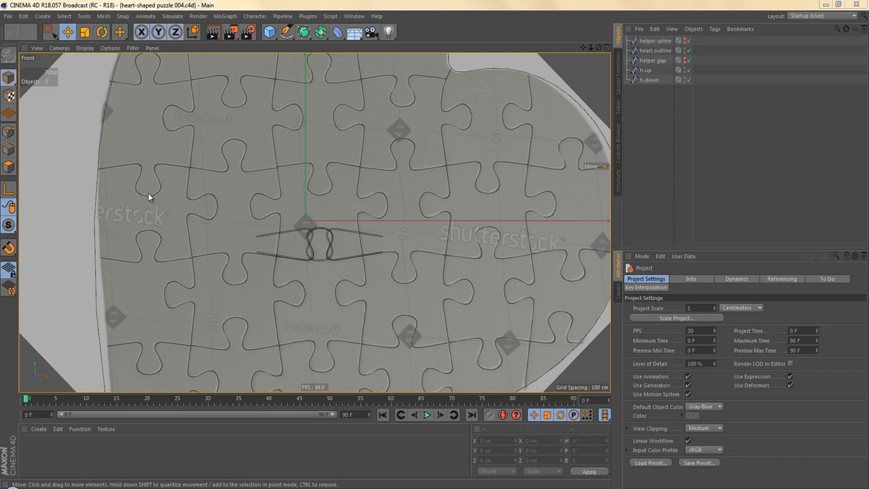
pyautogui.moveTo(174, 129)
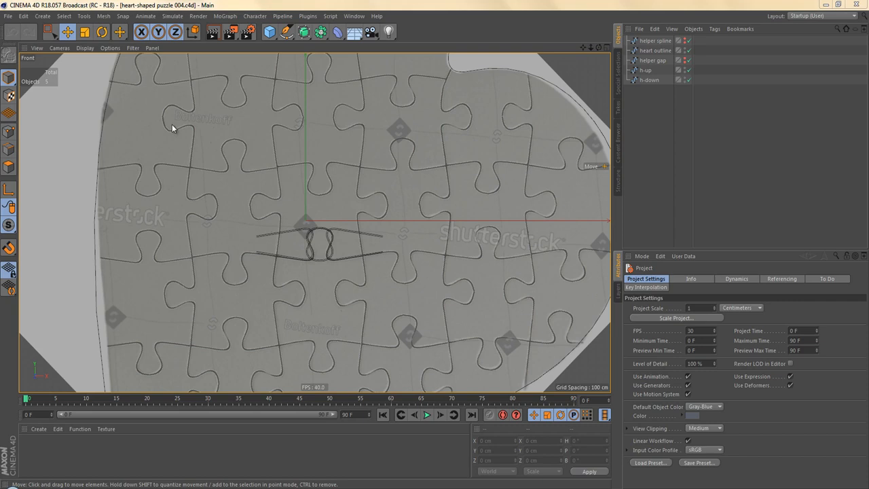
pyautogui.moveTo(207, 336)
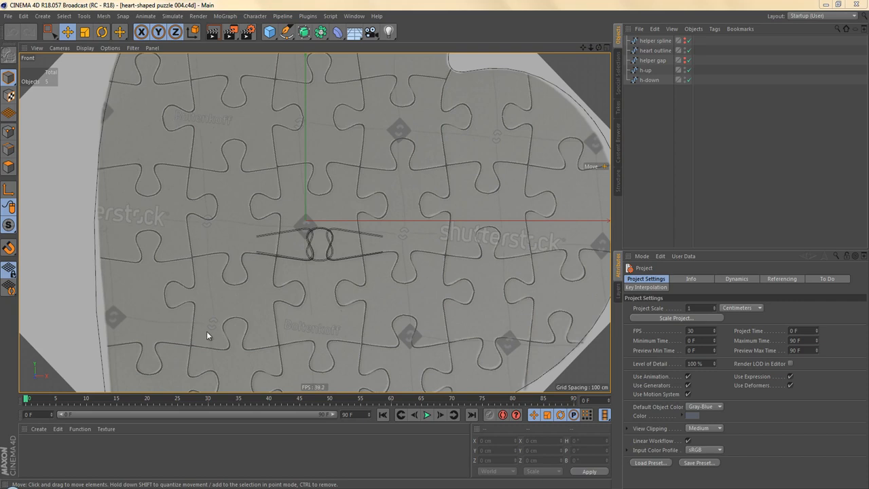
pyautogui.moveTo(209, 194)
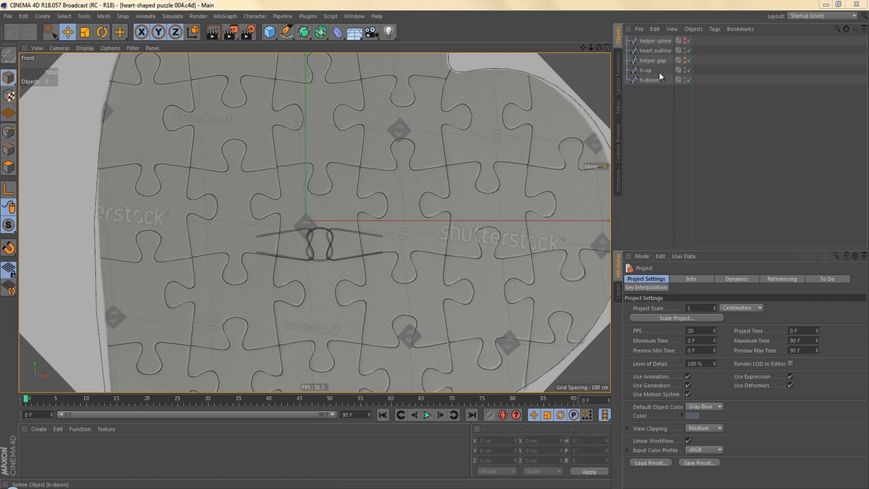
# Copy h-up and h-down, then move h-down.1 and h-up.1 left onto the row.
pyautogui.click(649, 69)
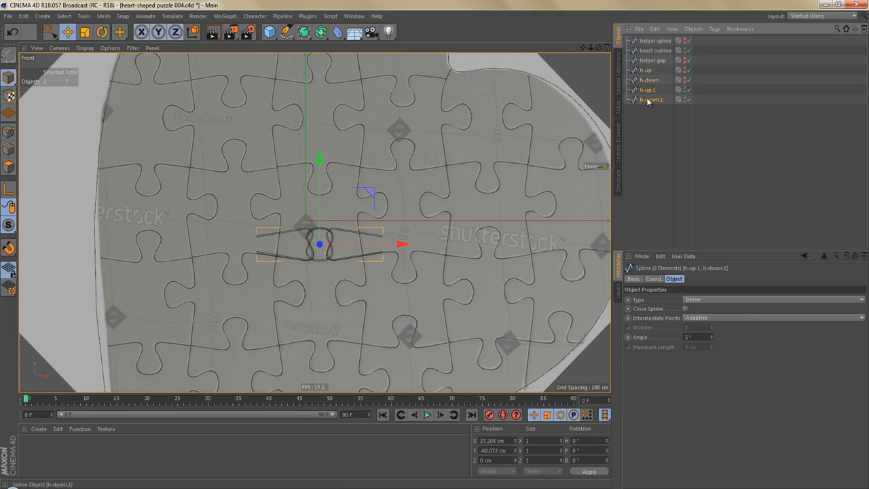
pyautogui.click(650, 99)
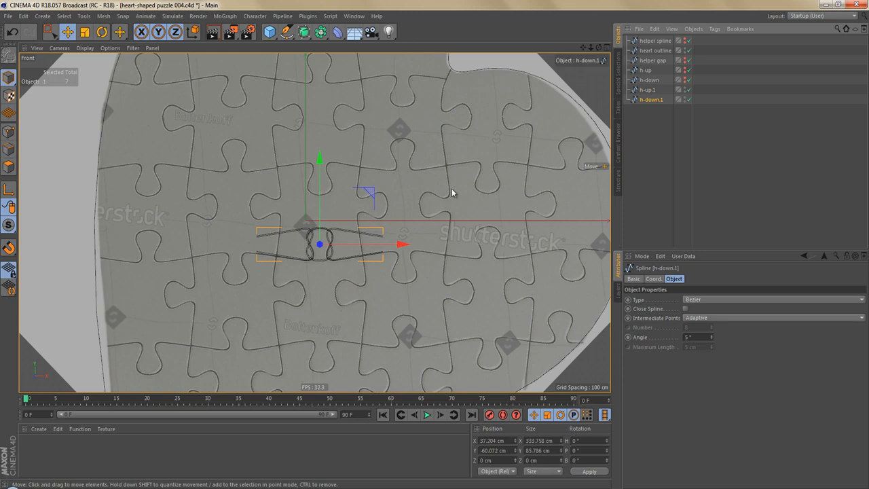
pyautogui.moveTo(323, 245); pyautogui.dragTo(148, 180)
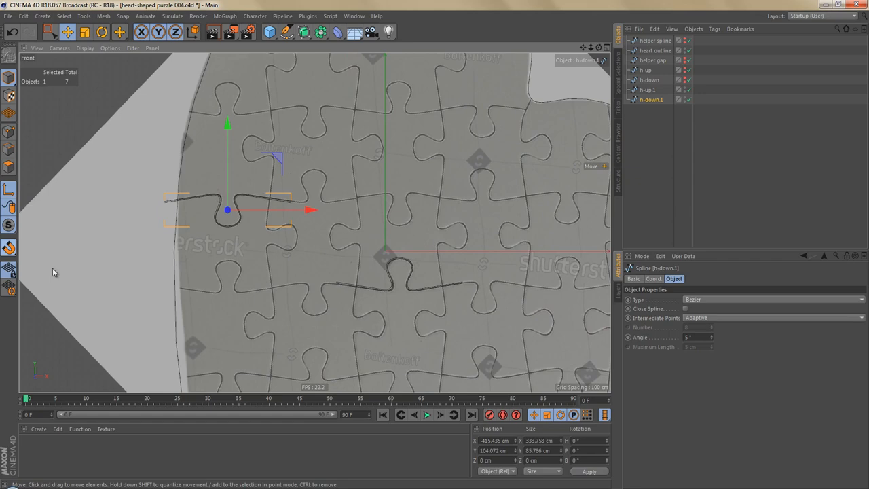
pyautogui.moveTo(227, 209); pyautogui.dragTo(126, 205)
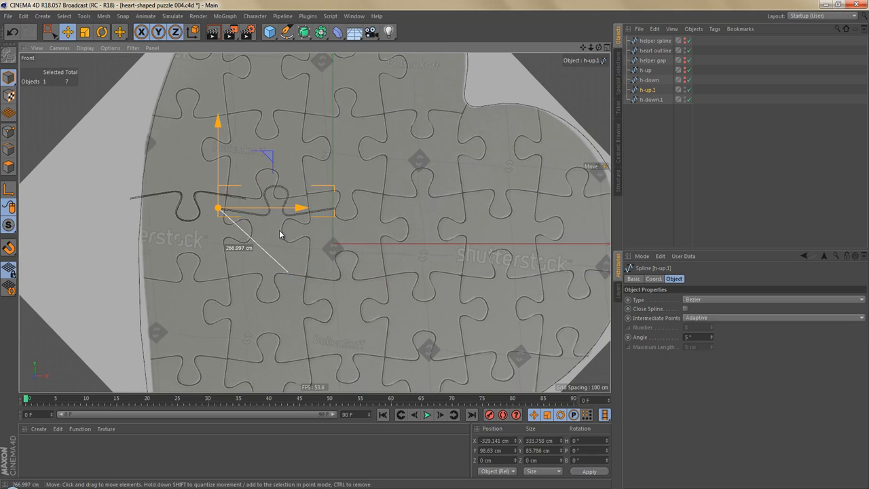
# Drag out h-up.2, h-up.3, h-down.2 and h-down.3 along the row.
pyautogui.moveTo(278, 234); pyautogui.dragTo(274, 221)
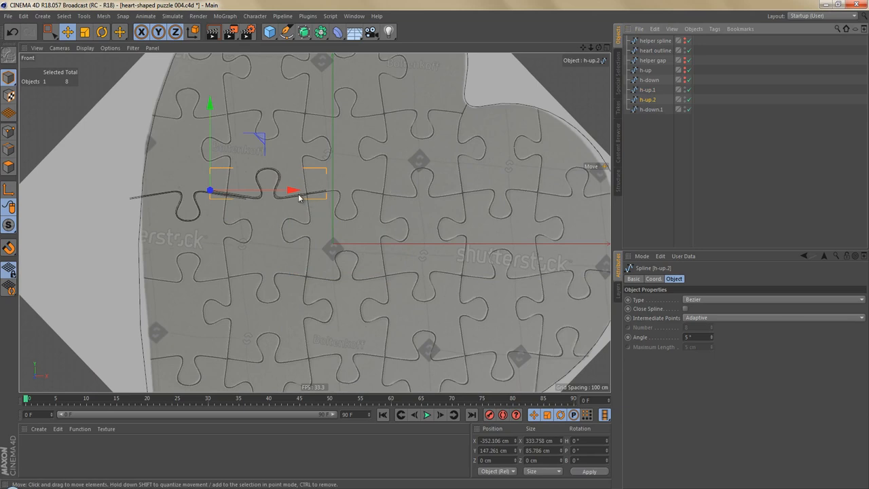
pyautogui.moveTo(292, 190); pyautogui.dragTo(448, 190)
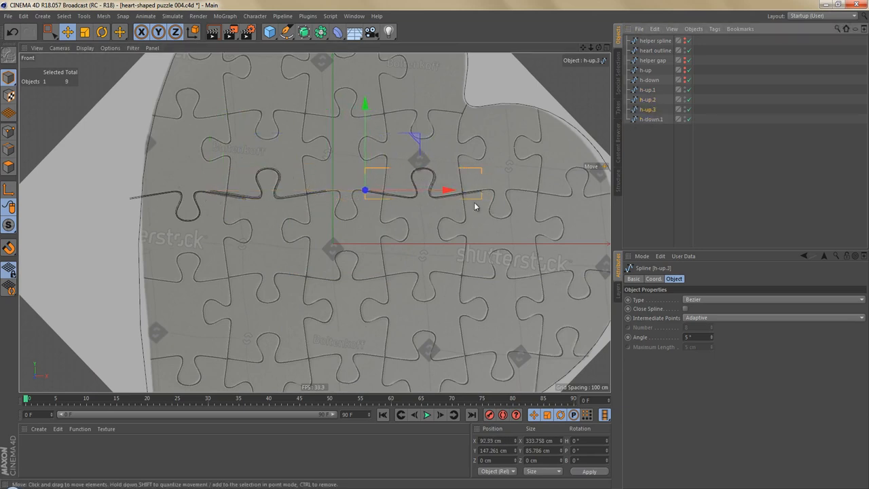
pyautogui.moveTo(448, 190); pyautogui.dragTo(601, 191)
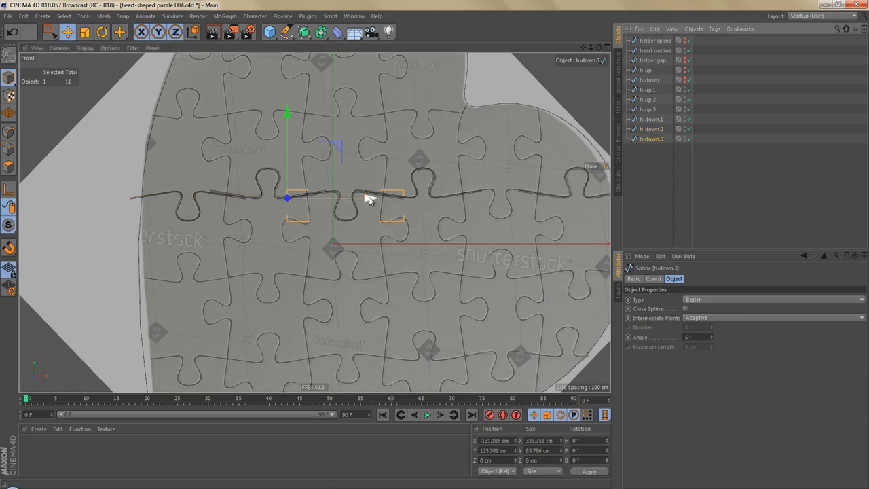
pyautogui.moveTo(287, 197); pyautogui.dragTo(442, 197)
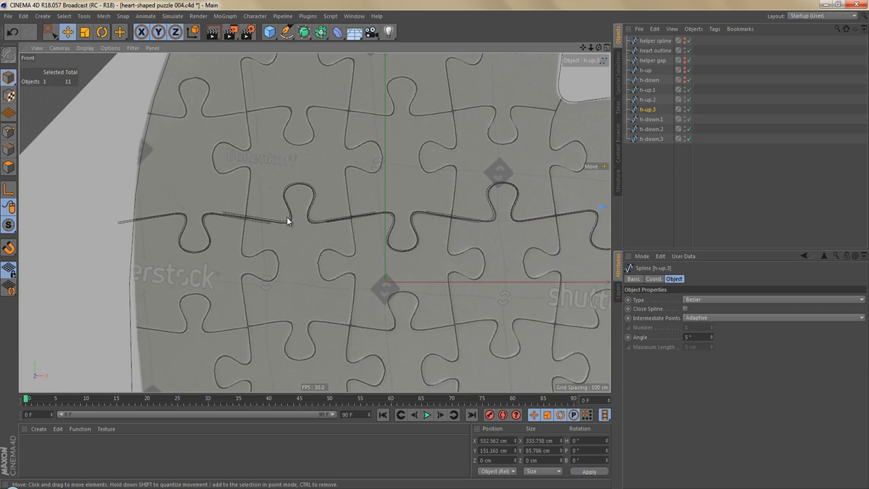
pyautogui.moveTo(277, 228)
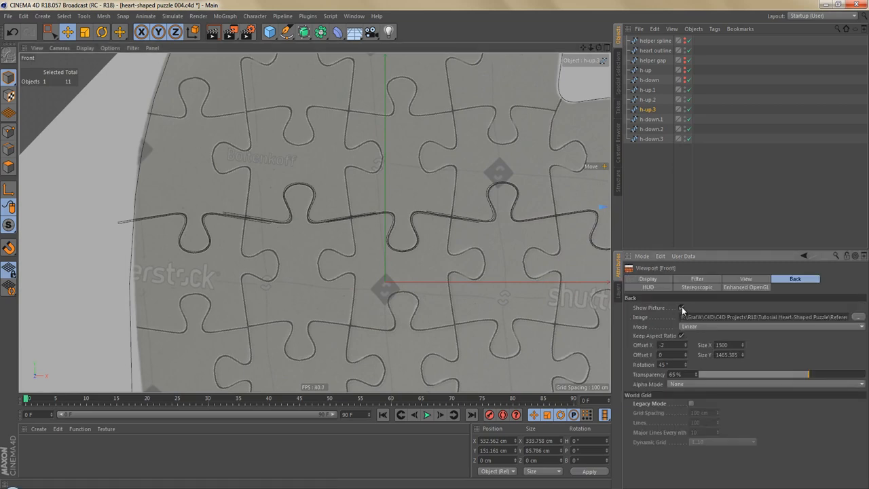
# Hide the heart puzzle picture, align a gap spline's ends, and open its object menu.
pyautogui.click(684, 307)
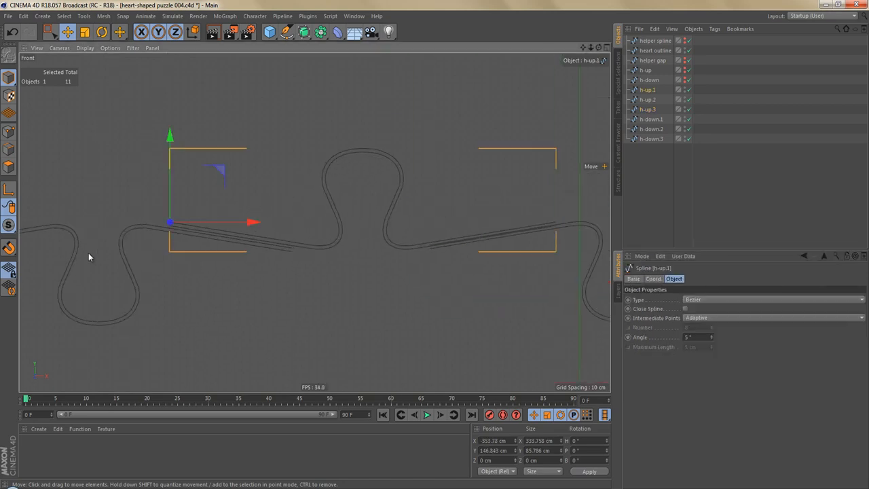
pyautogui.click(10, 248)
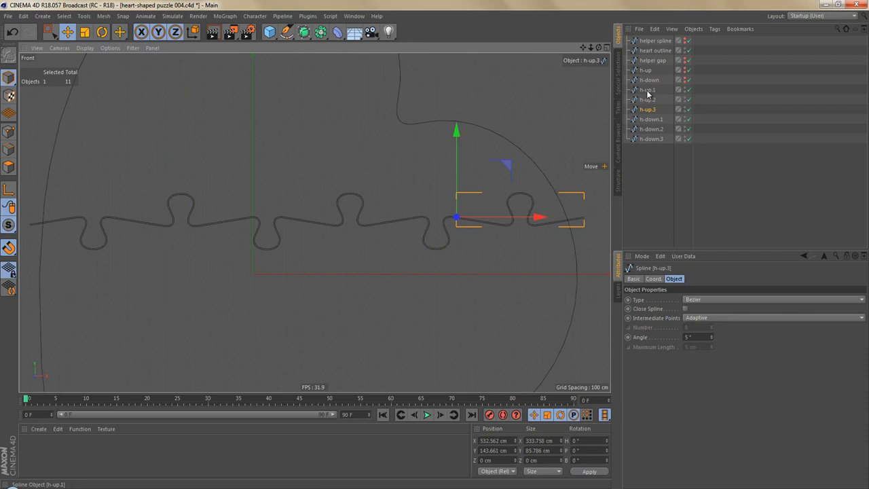
pyautogui.rightClick(652, 138)
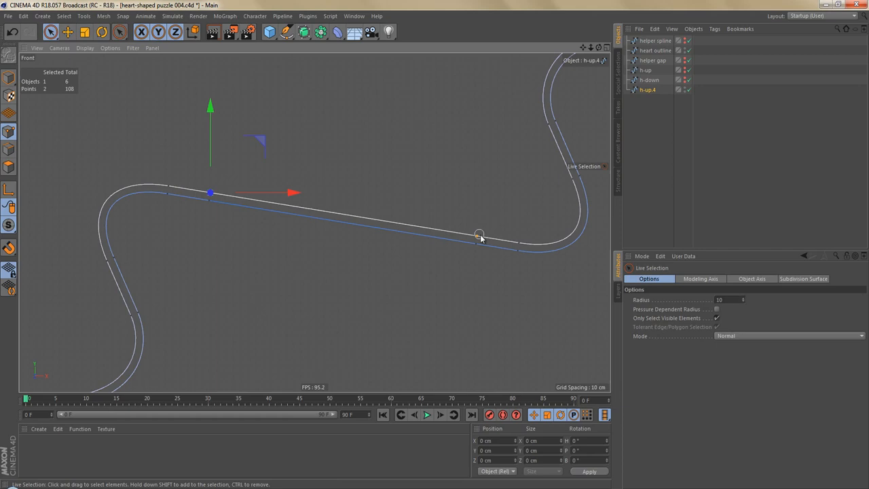
# Weld the two overlapping end points on the merged h-up.4 spline.
pyautogui.rightClick(479, 236)
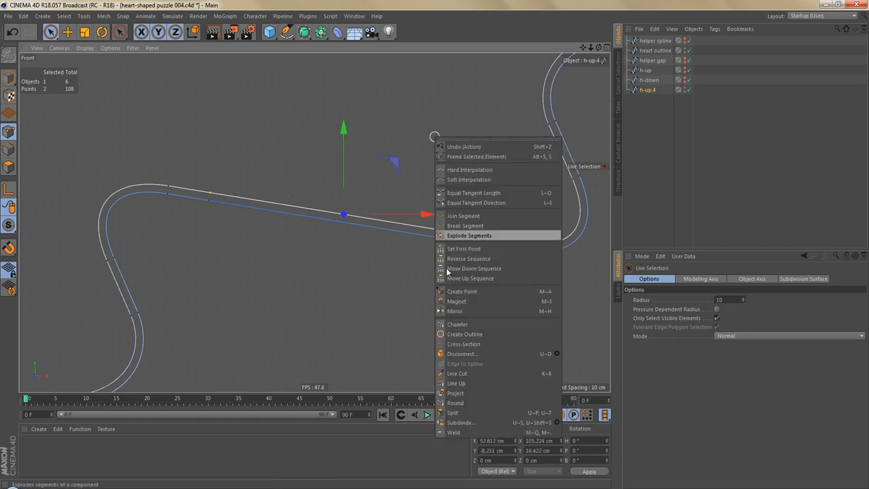
pyautogui.click(451, 431)
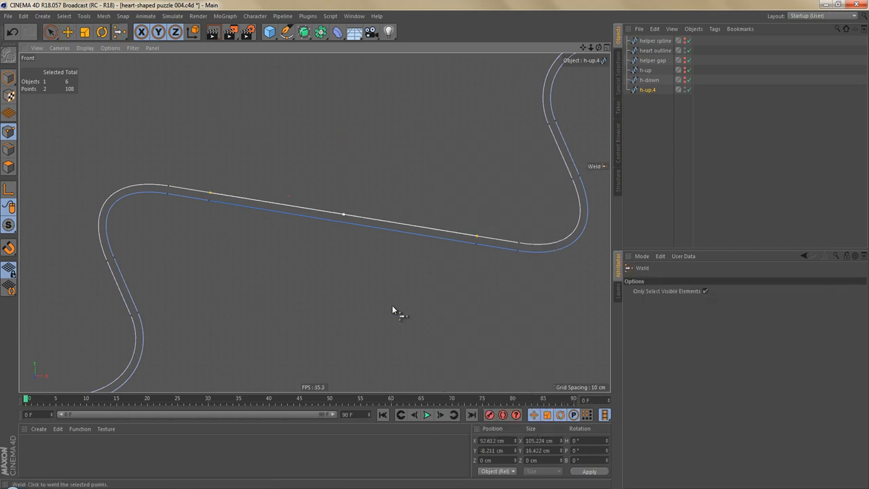
pyautogui.moveTo(341, 282)
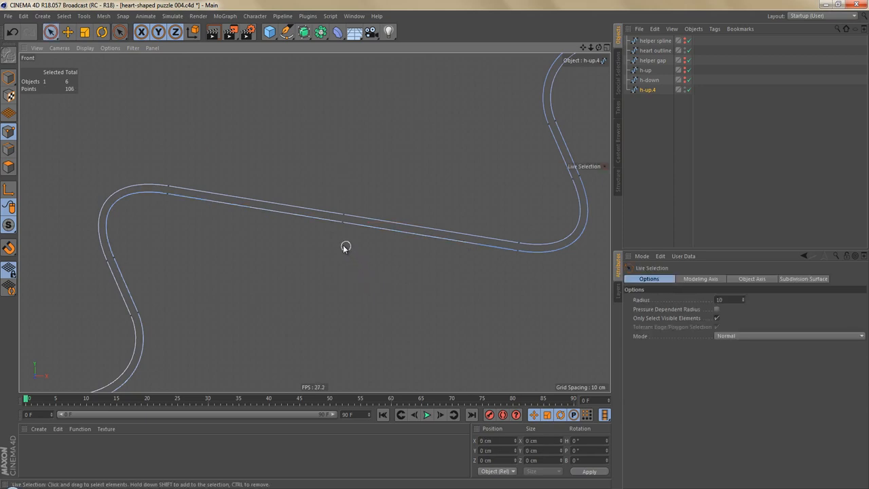
pyautogui.click(341, 219)
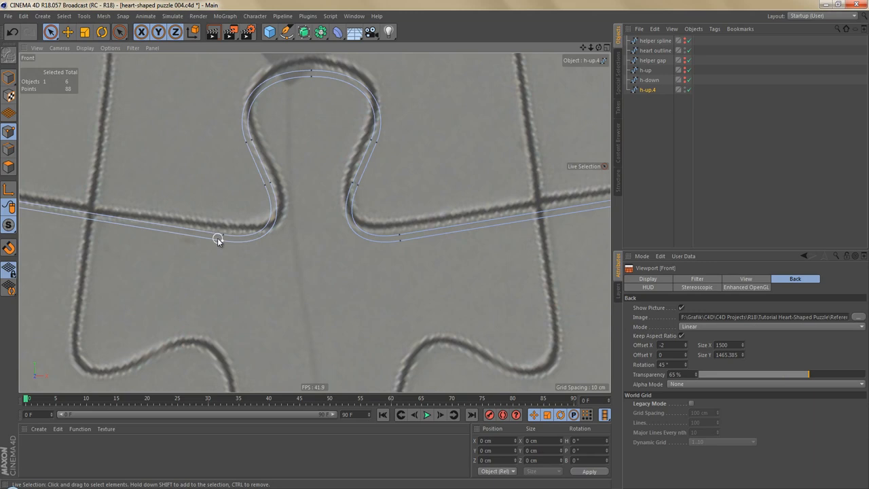
pyautogui.moveTo(147, 225)
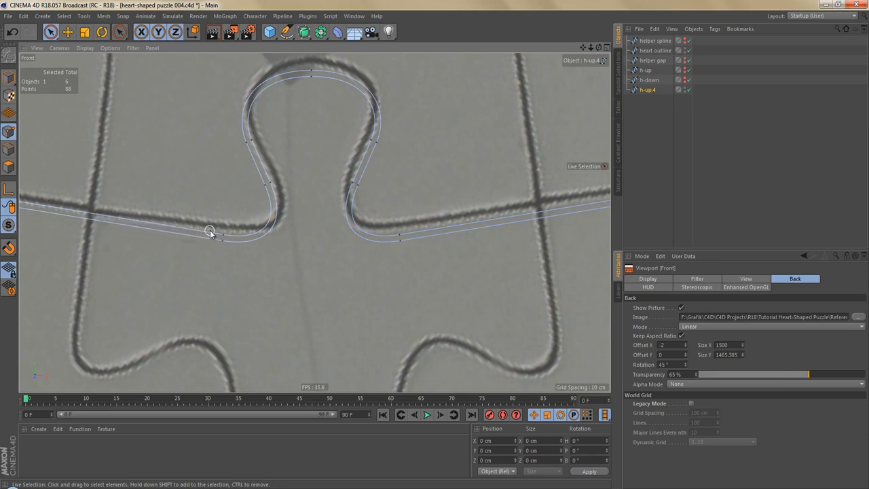
pyautogui.moveTo(152, 223)
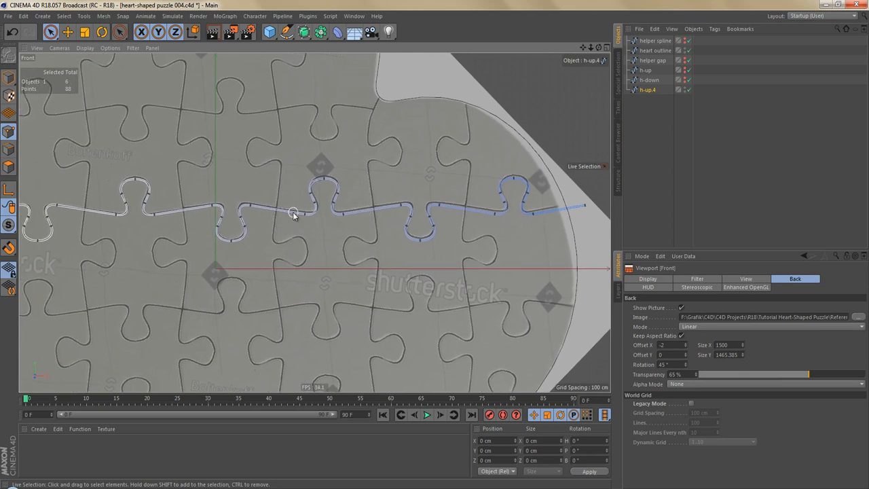
pyautogui.moveTo(287, 219)
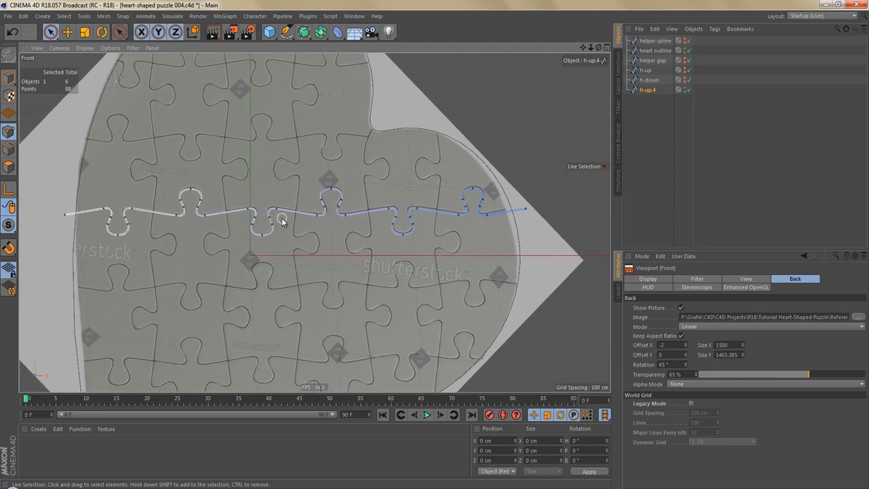
# Rename h-up.4 to 'template horizontal' in the Object Manager.
pyautogui.click(646, 89)
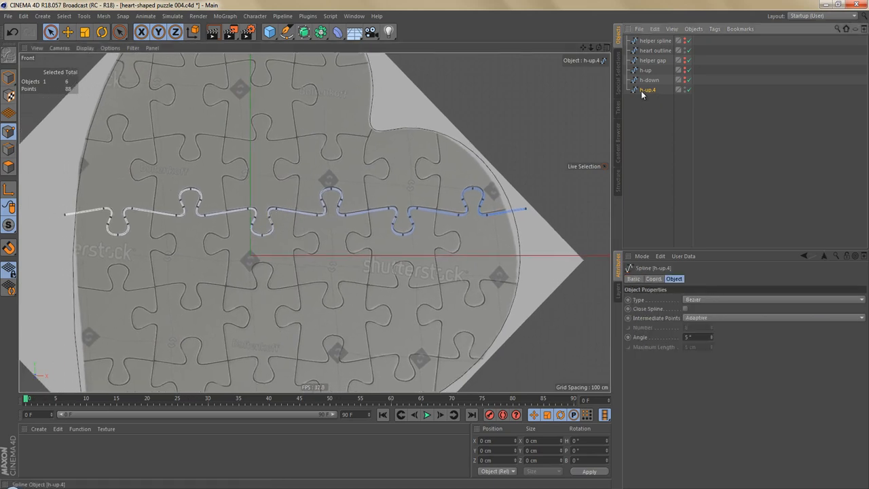
pyautogui.doubleClick(649, 90)
pyautogui.write('template horizontal')
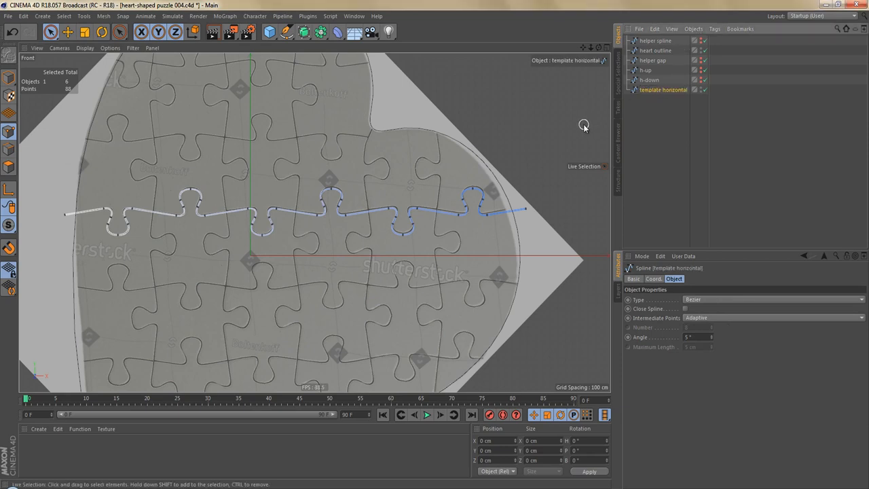
pyautogui.moveTo(343, 170)
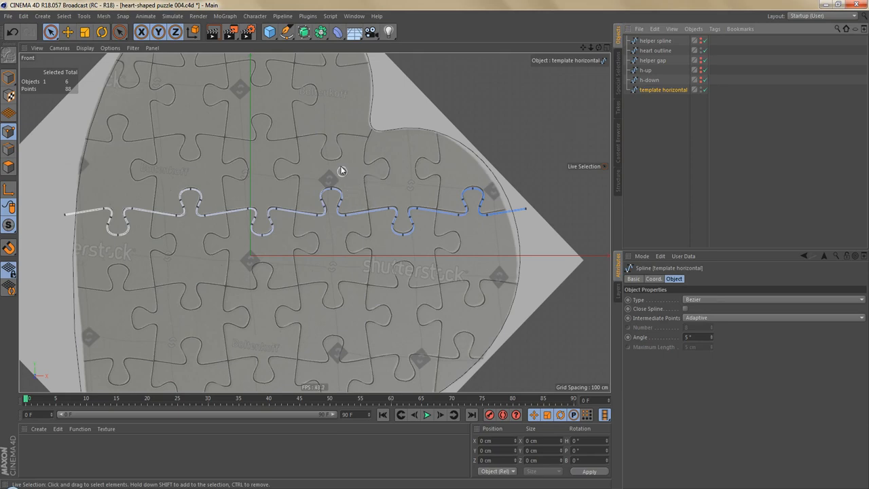
pyautogui.moveTo(349, 163)
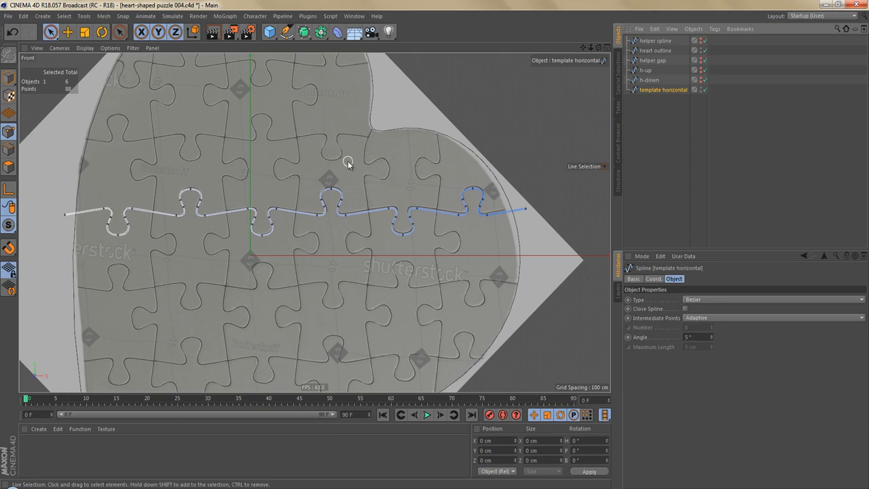